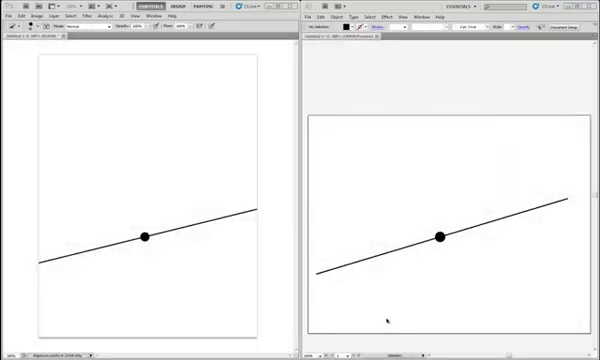
mouse_move(270, 303)
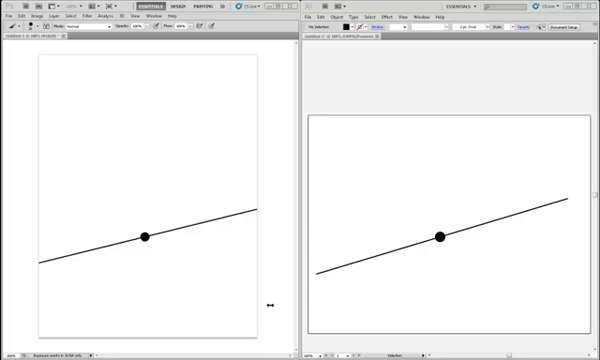
mouse_move(148, 238)
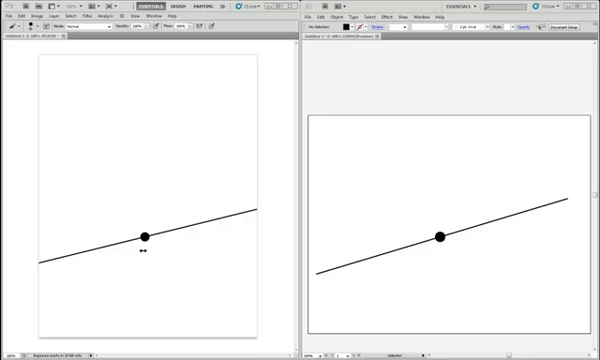
mouse_move(188, 267)
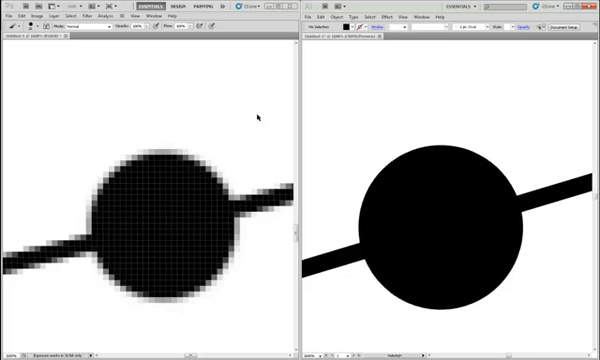
mouse_move(135, 135)
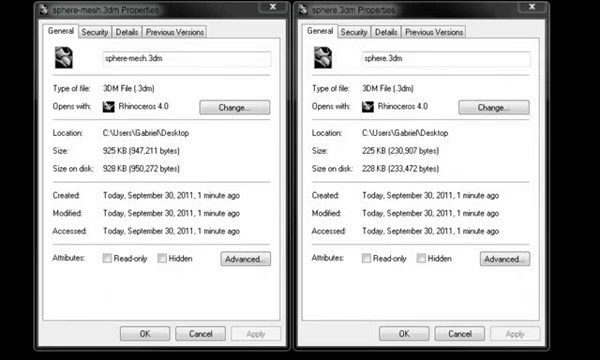
click(160, 64)
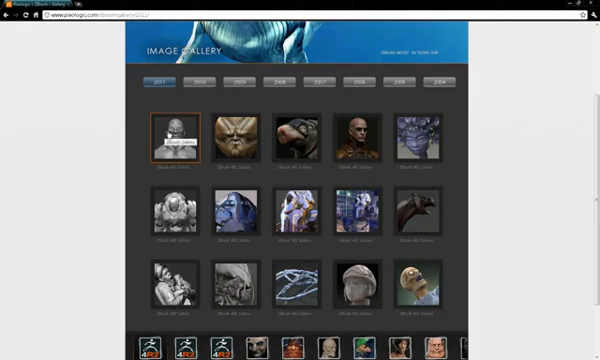
Enlarge the first 2011 ZBrush gallery image, then advance to the next image
click(178, 140)
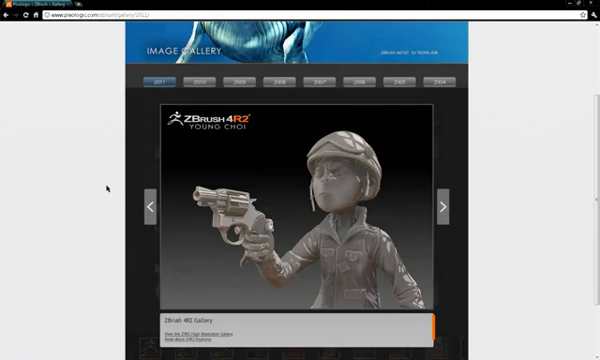
mouse_move(528, 207)
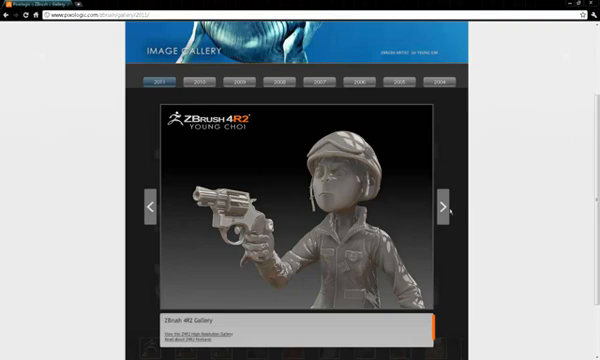
mouse_move(449, 207)
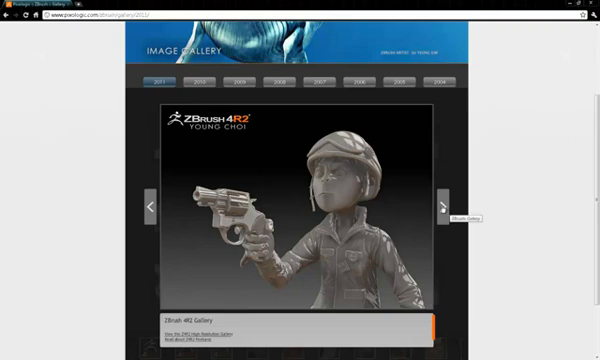
click(453, 205)
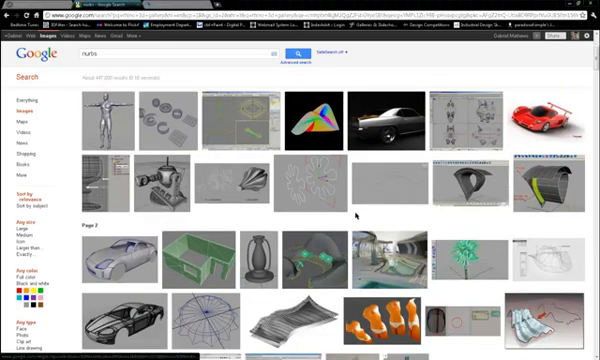
Scroll down the Google Images 'nurbs' results to more NURBS model thumbnails
scroll(down, 3)
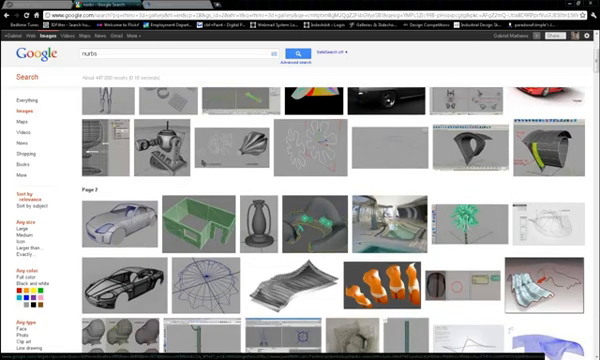